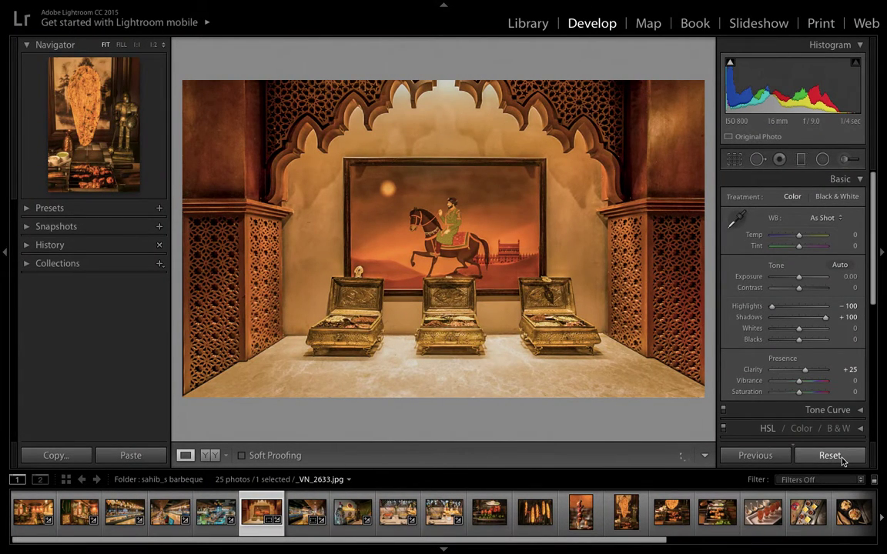
Reset the alcove photo's Develop adjustments to their defaults
left_click(830, 456)
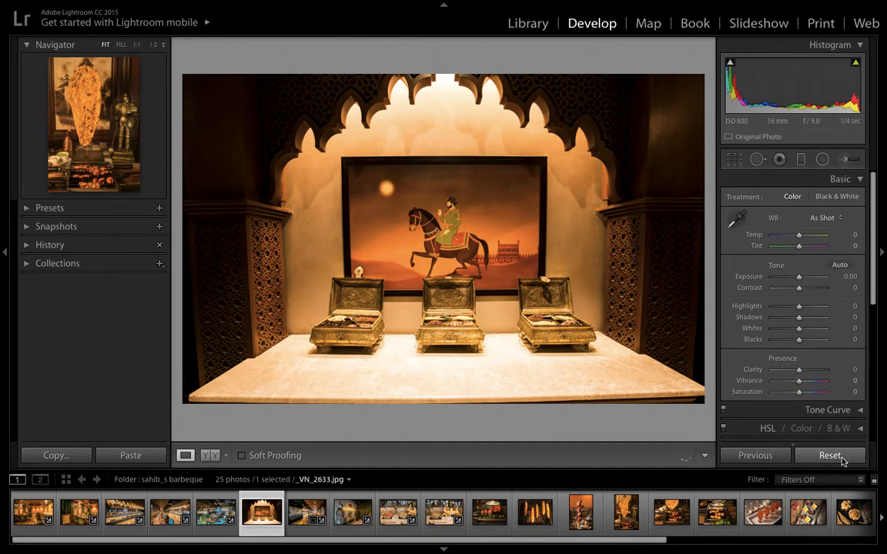
mouse_move(650, 359)
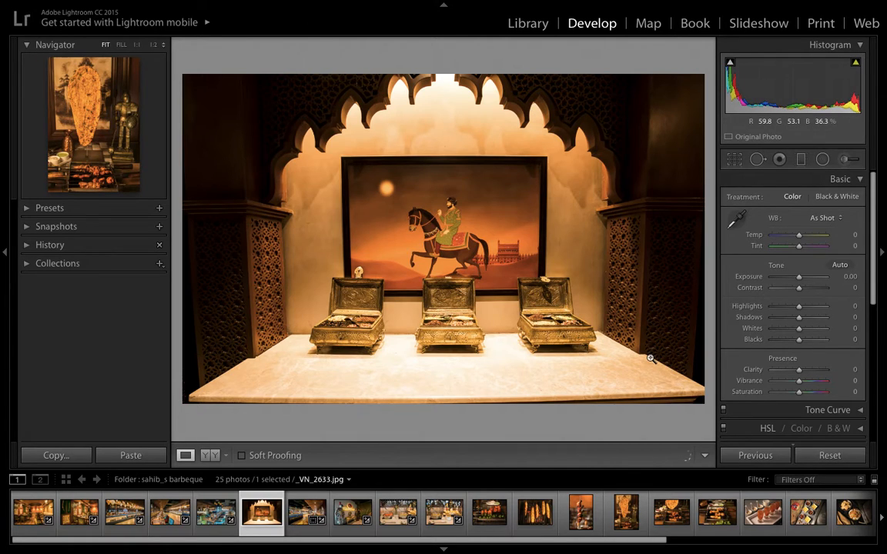
mouse_move(483, 253)
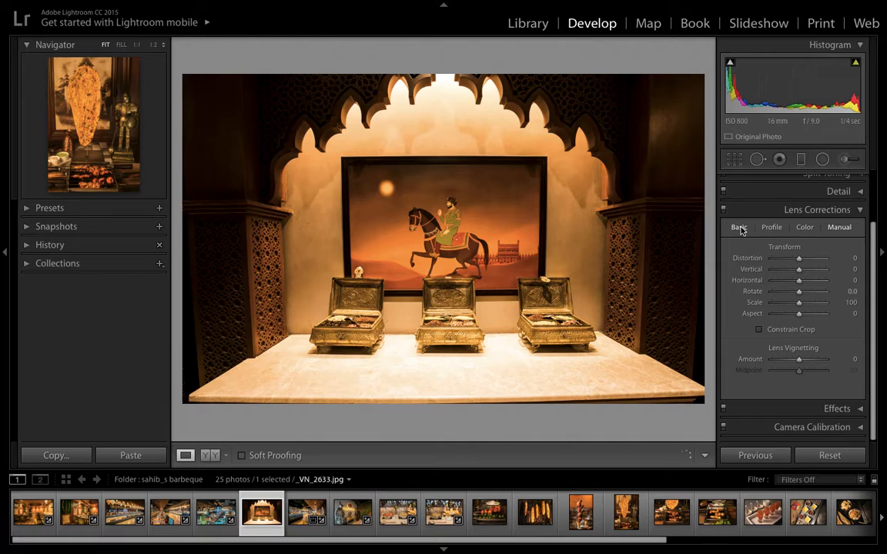
Apply Auto Upright perspective correction from the Basic lens correction options
left_click(739, 228)
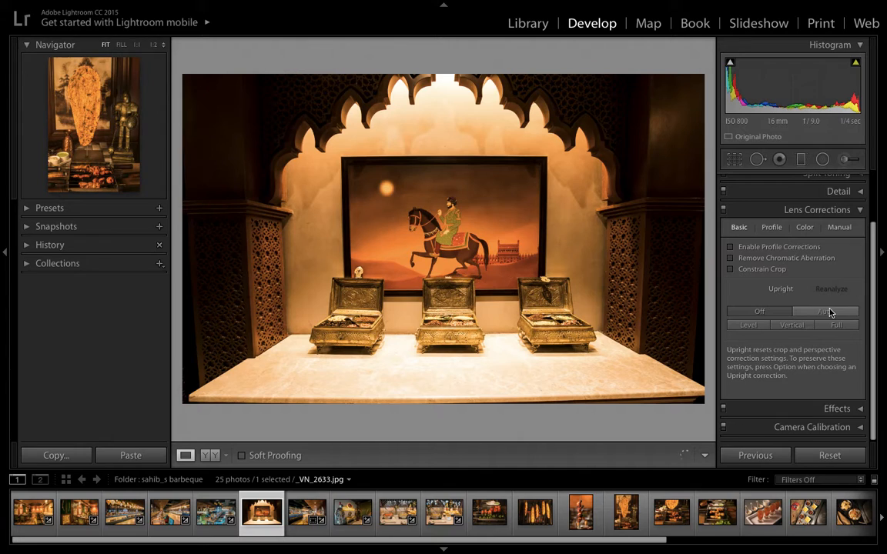
left_click(823, 311)
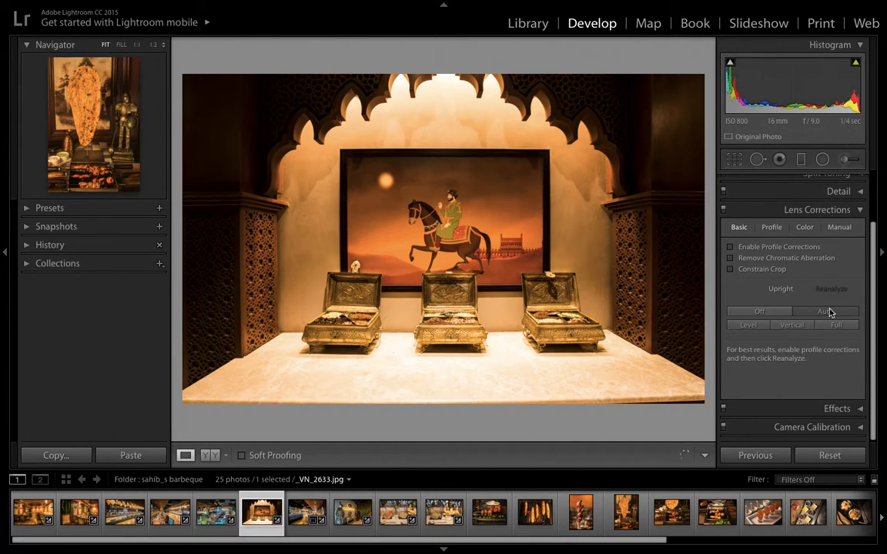
mouse_move(634, 384)
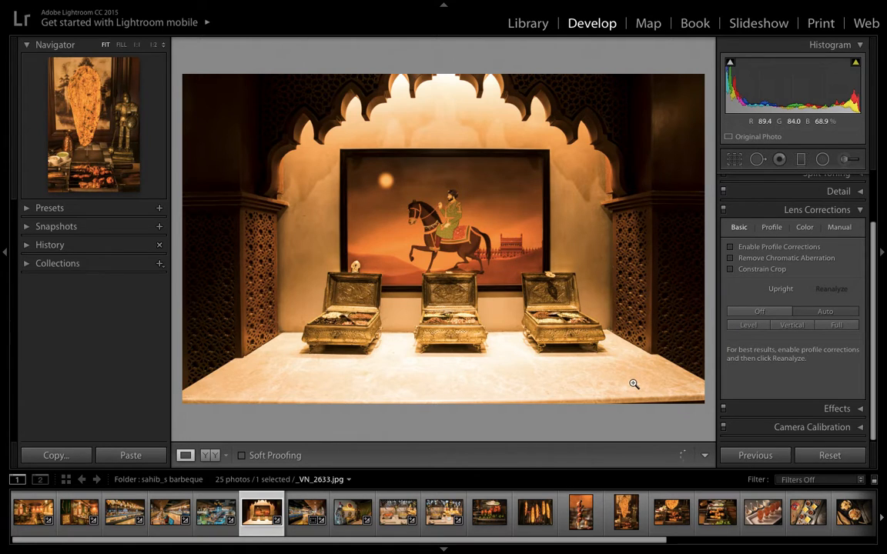
mouse_move(200, 401)
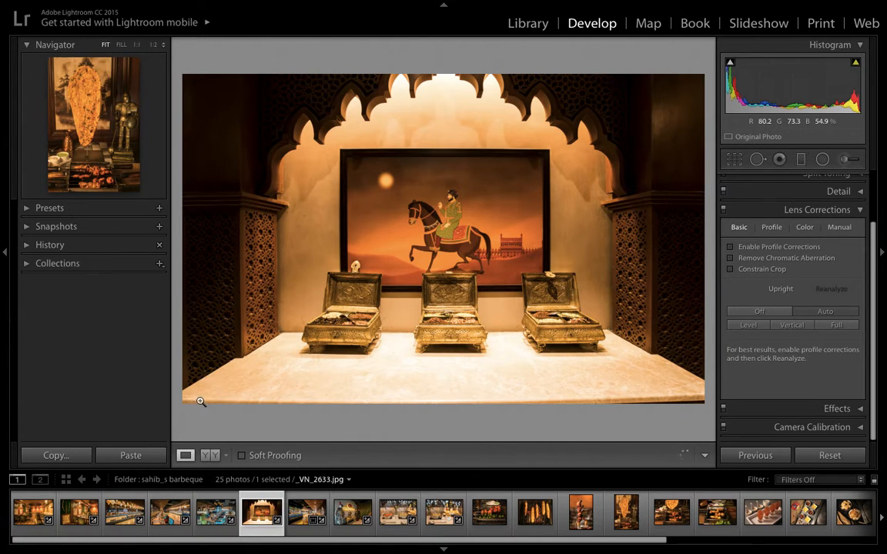
mouse_move(692, 402)
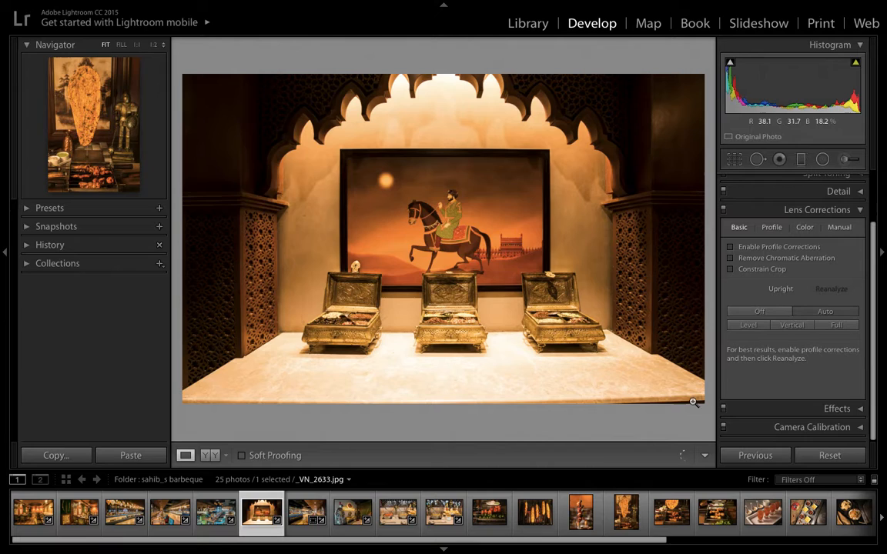
mouse_move(192, 403)
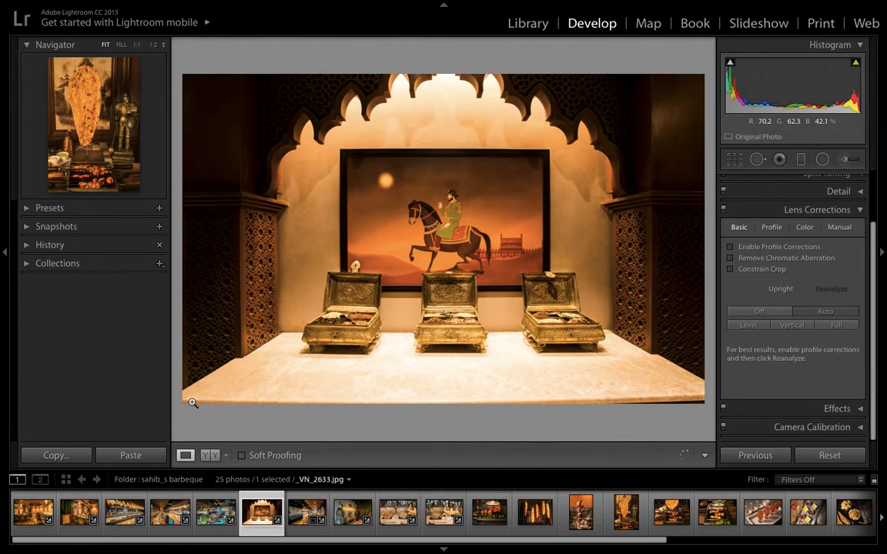
mouse_move(367, 399)
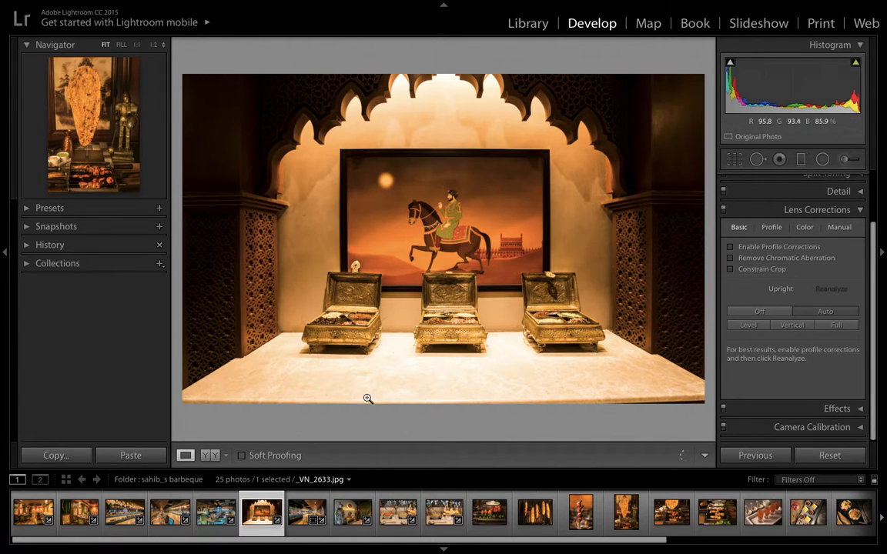
mouse_move(348, 351)
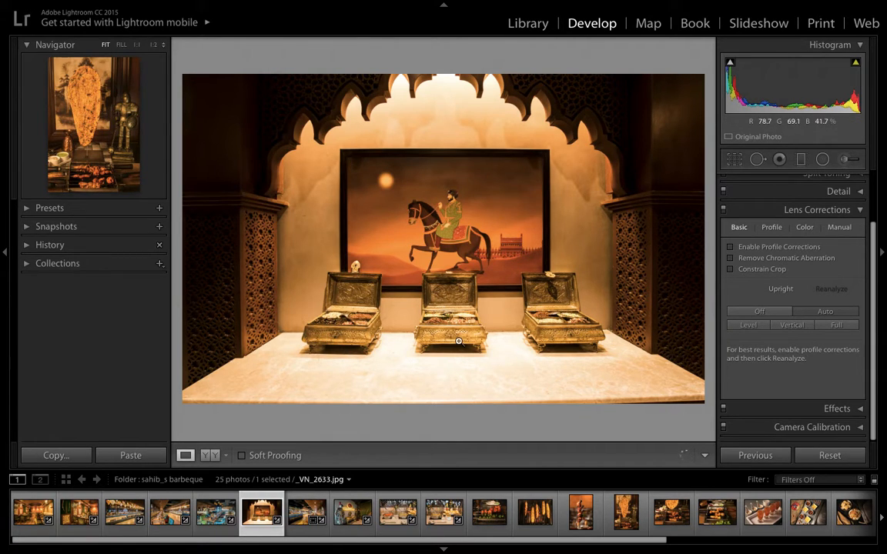
mouse_move(332, 347)
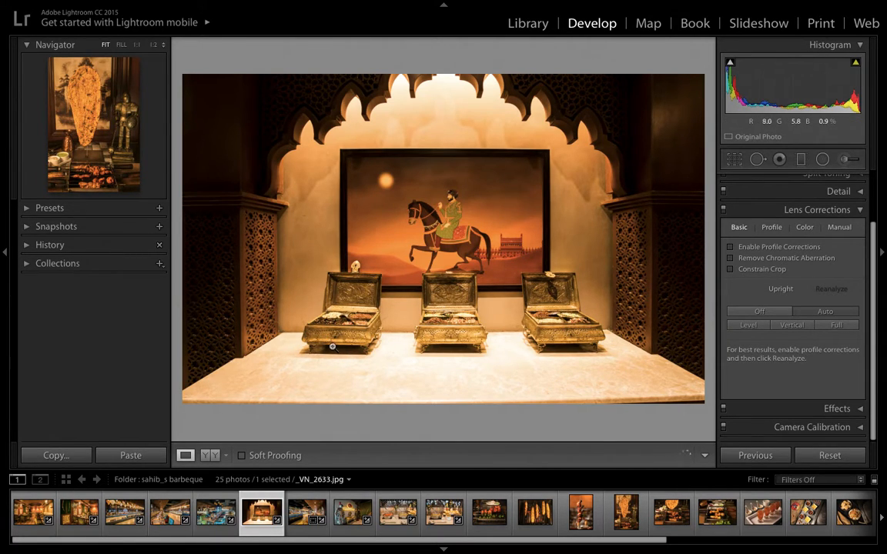
mouse_move(320, 338)
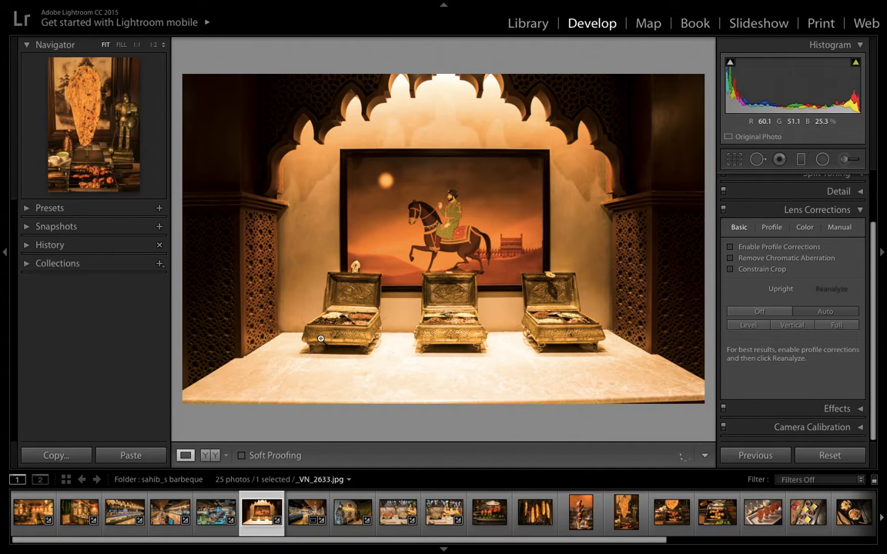
mouse_move(527, 329)
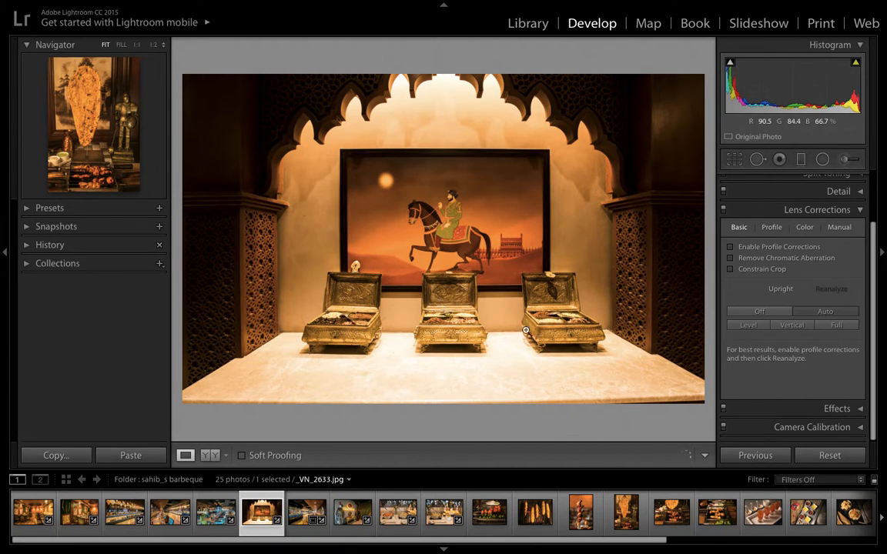
mouse_move(369, 359)
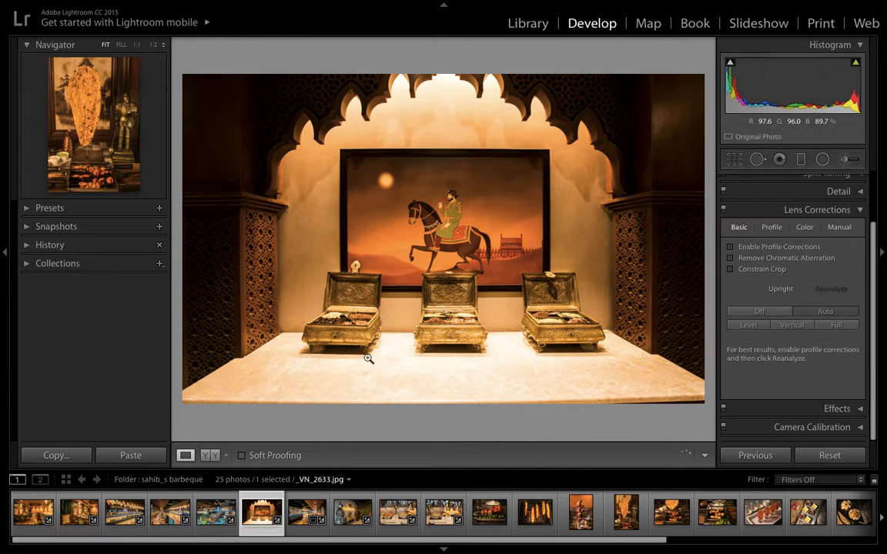
mouse_move(839, 228)
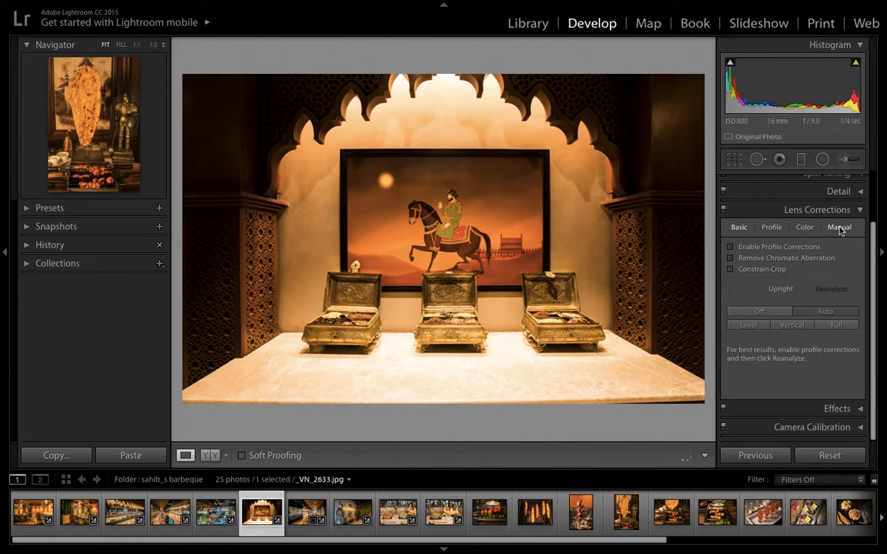
Set the Manual distortion correction to +10
left_click(837, 228)
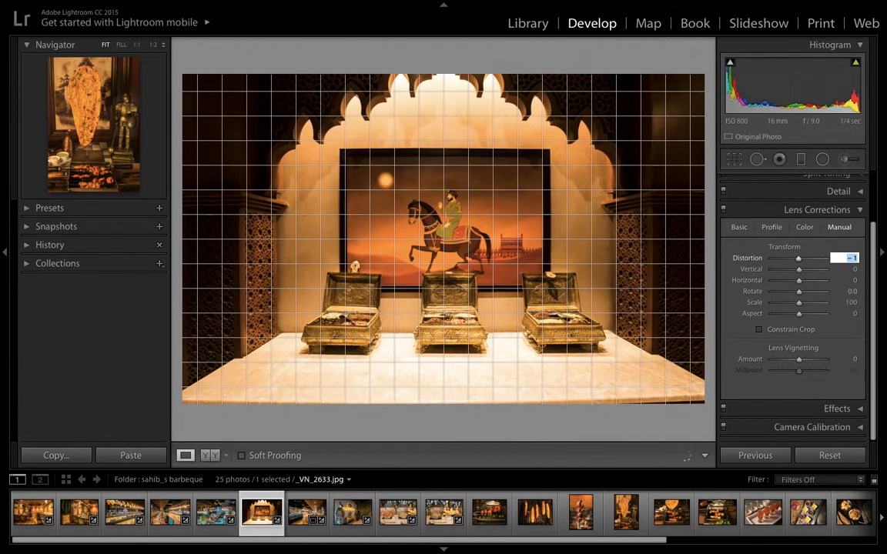
left_click_drag(798, 259, 777, 258)
type("+10")
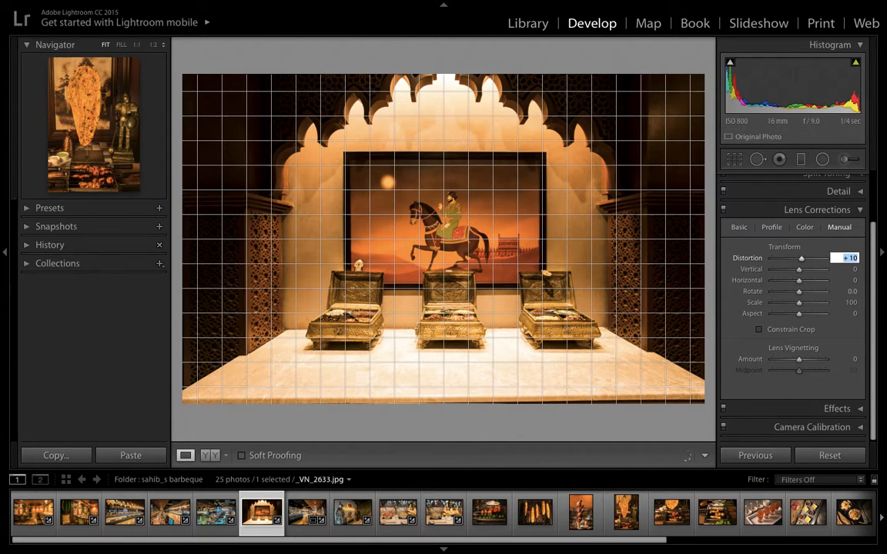
mouse_move(455, 343)
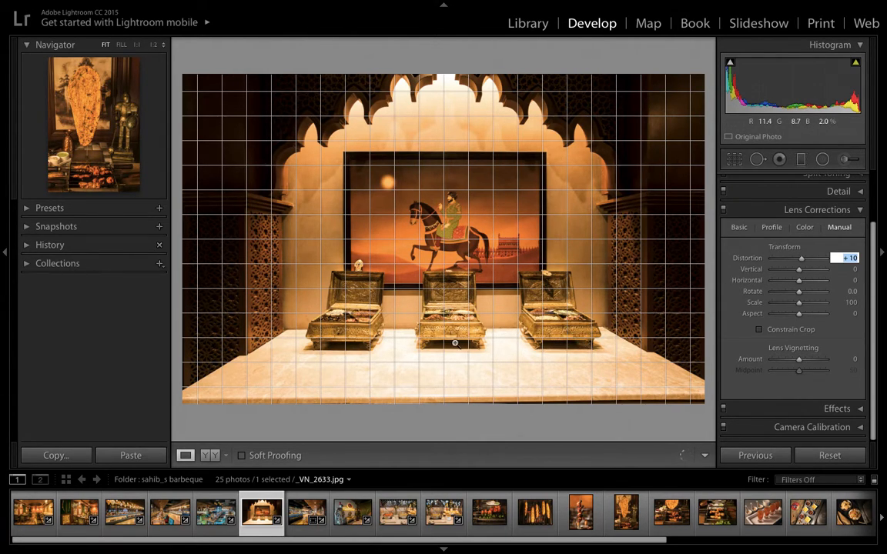
mouse_move(456, 347)
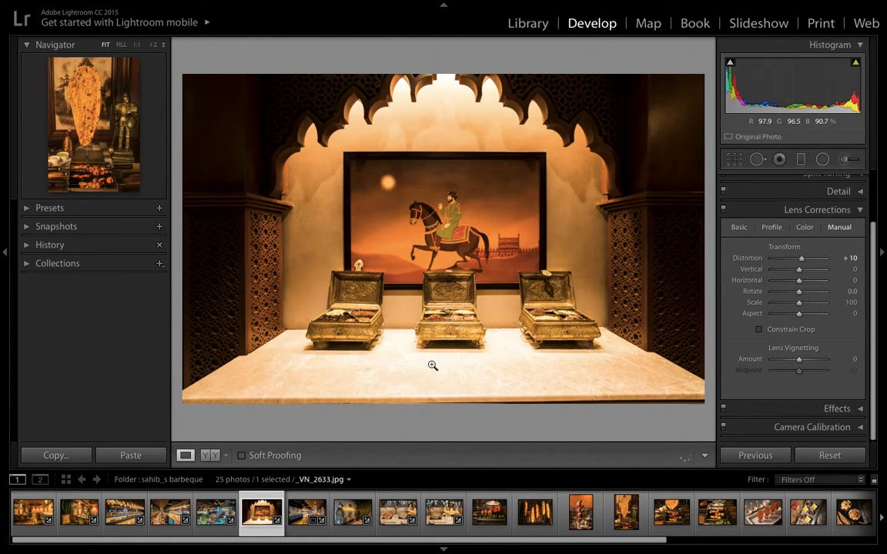
mouse_move(613, 400)
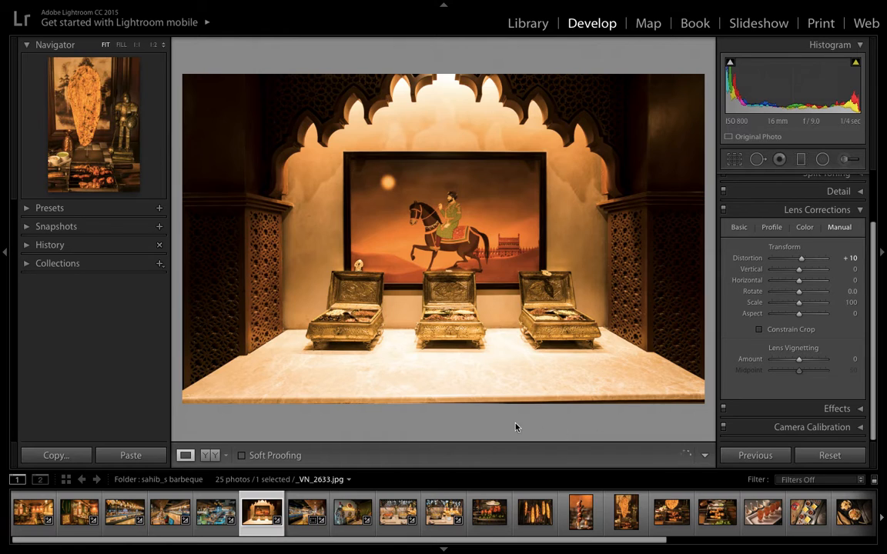
mouse_move(680, 397)
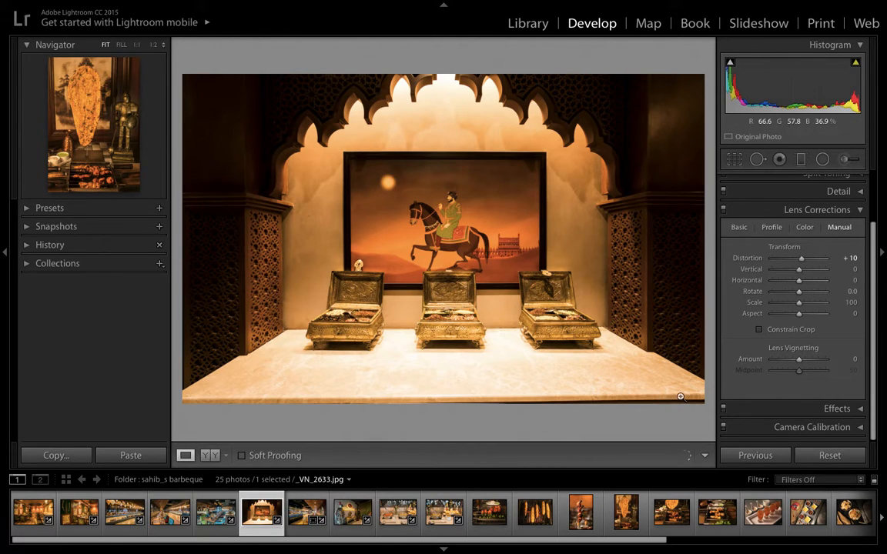
Start the Crop Overlay and begin refining the crop boundary
left_click(734, 159)
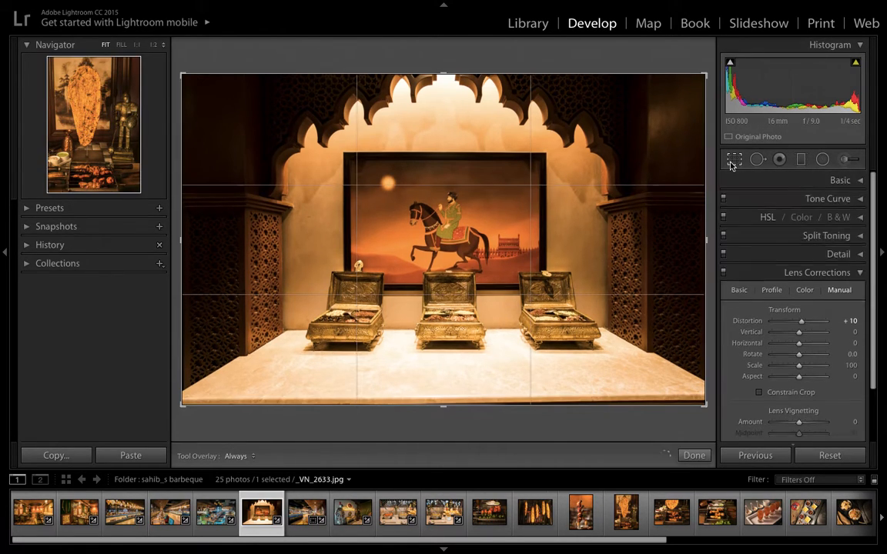
left_click(734, 159)
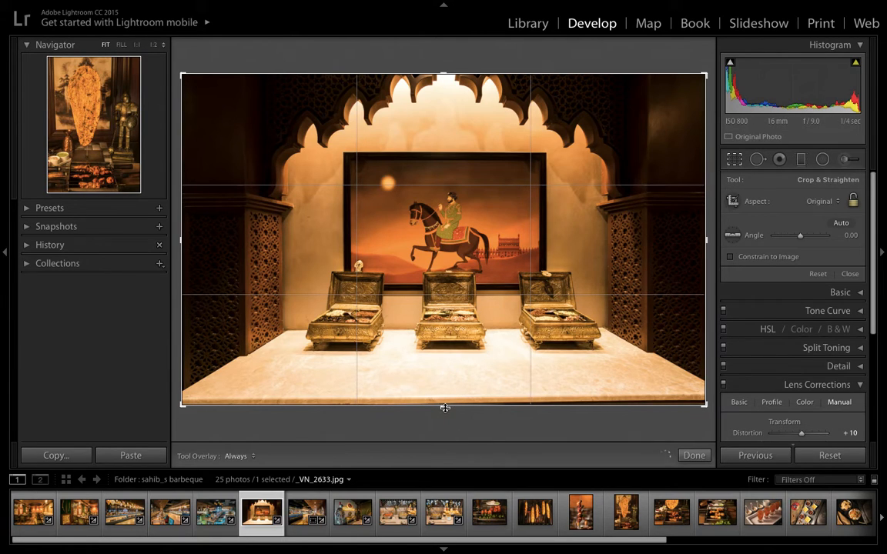
left_click_drag(445, 408, 445, 403)
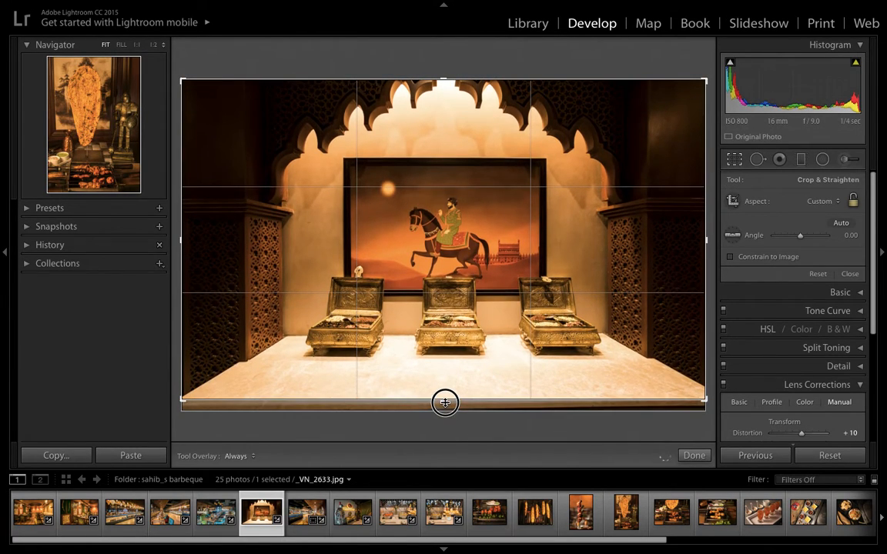
Commit the crop and bring up the Basic tone adjustments
left_click(692, 456)
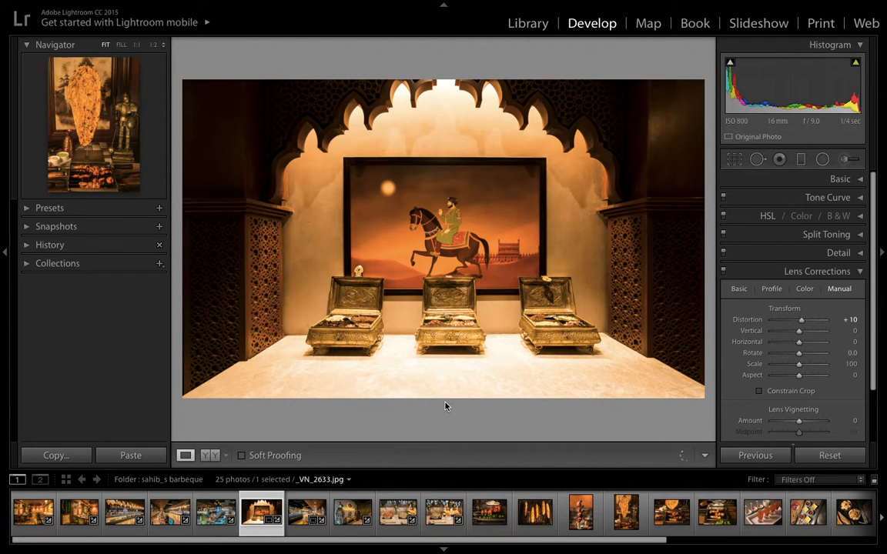
mouse_move(685, 363)
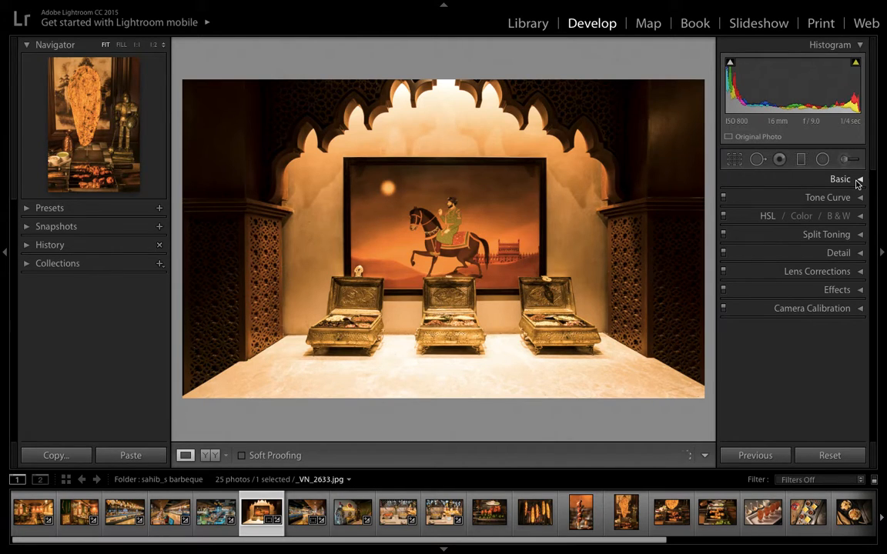
left_click(841, 178)
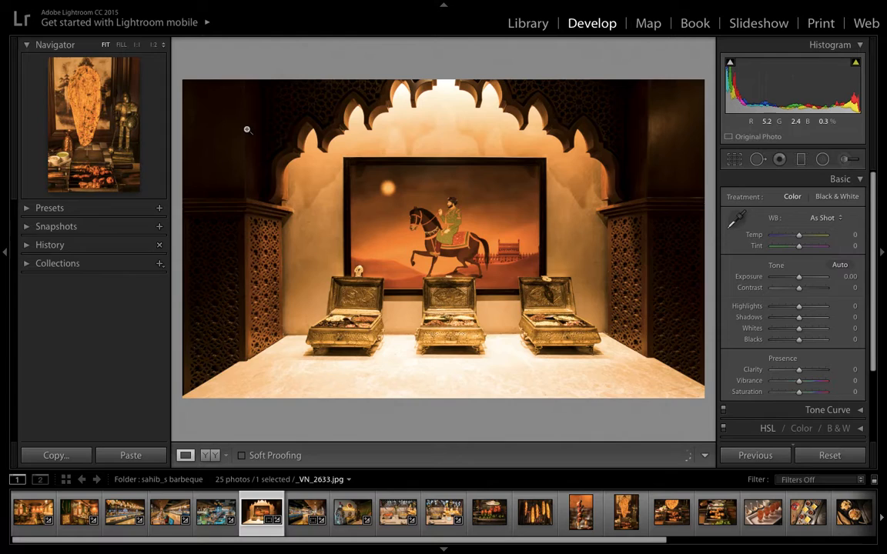
mouse_move(313, 188)
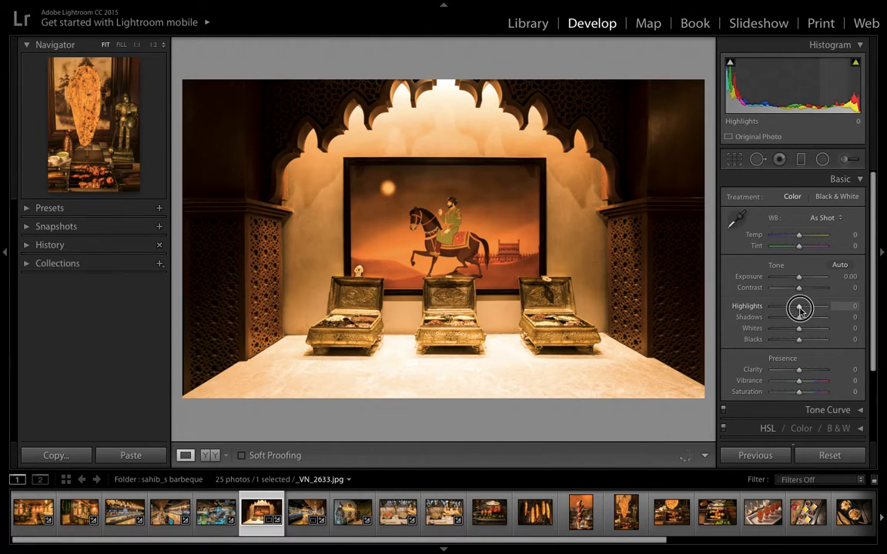
Pull Highlights down, easing past -82 and settling at -75
left_click_drag(798, 305, 784, 304)
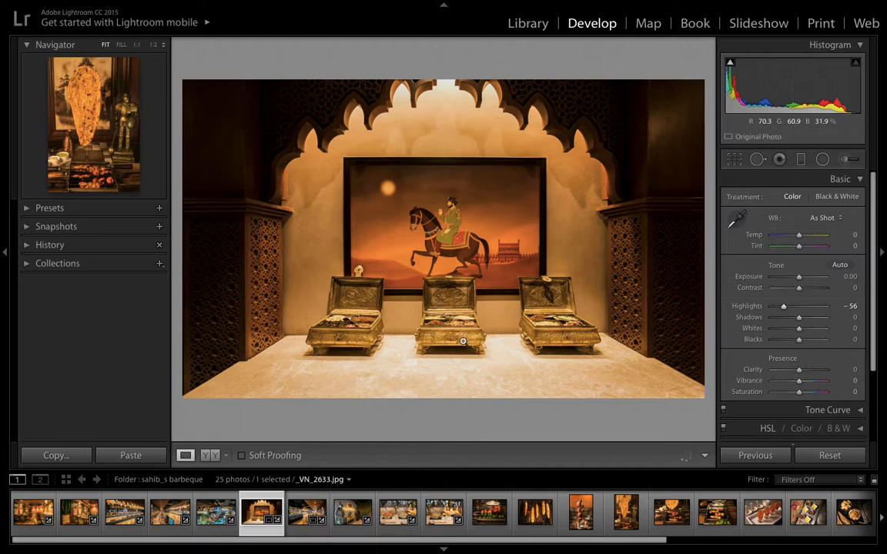
mouse_move(474, 358)
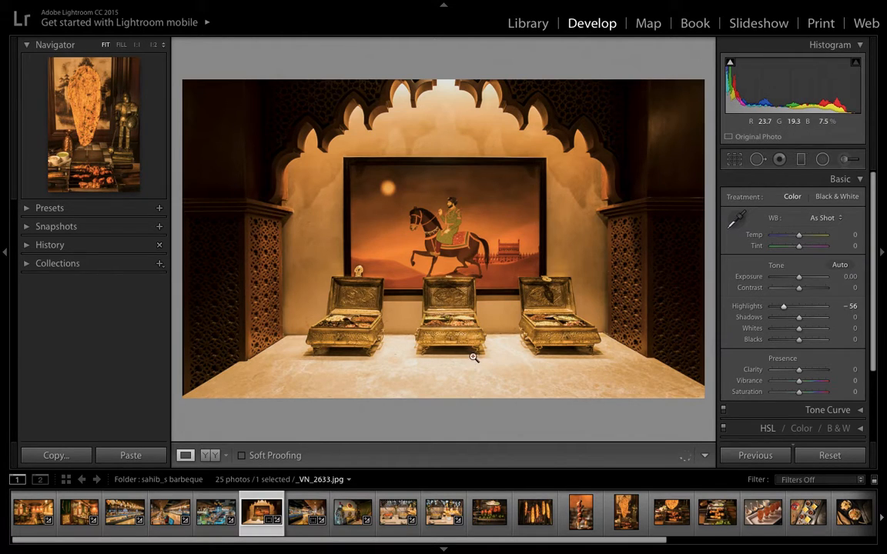
mouse_move(429, 373)
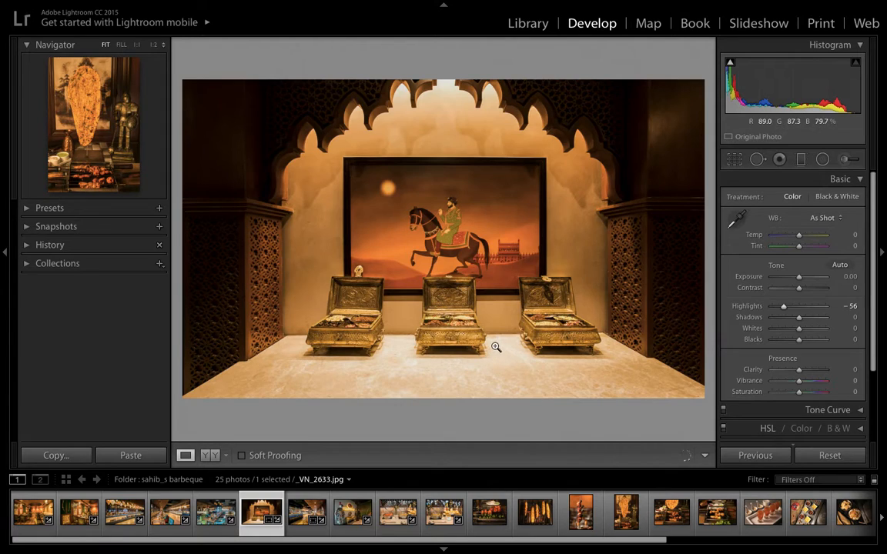
mouse_move(411, 375)
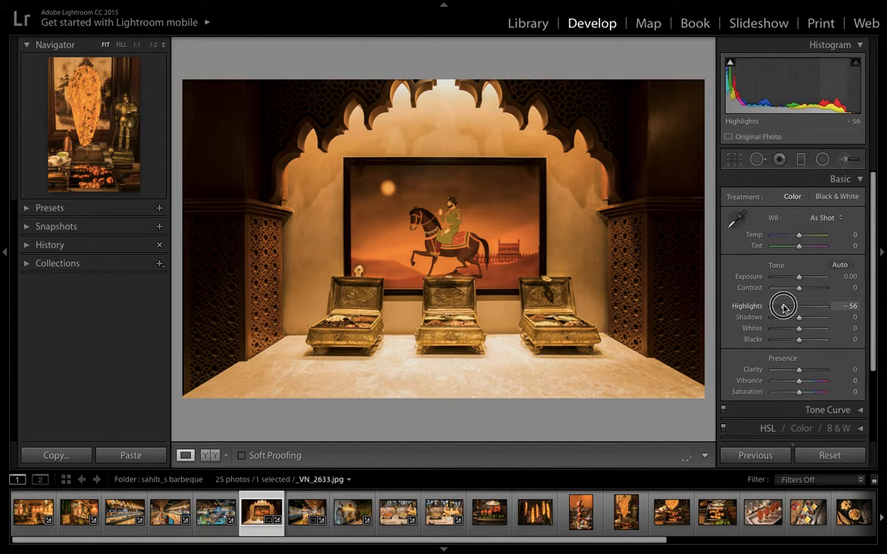
left_click_drag(782, 307, 770, 306)
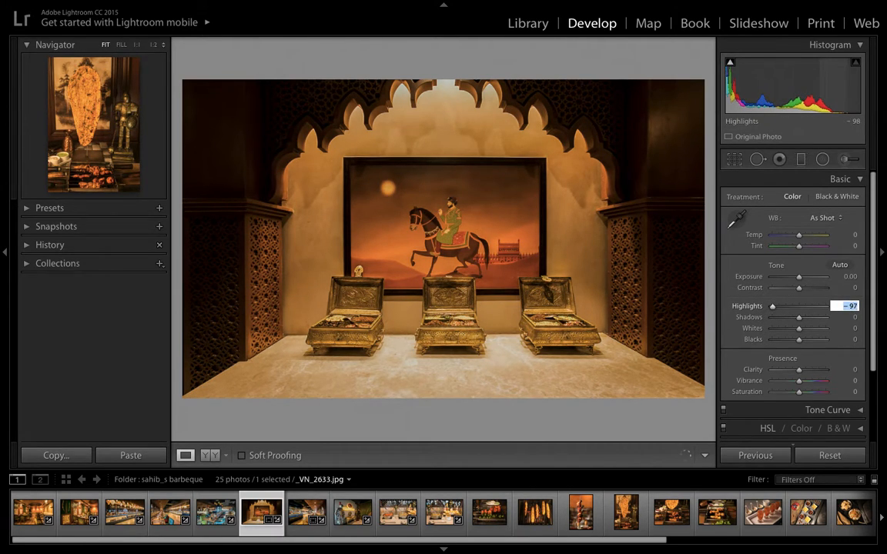
left_click_drag(773, 305, 775, 305)
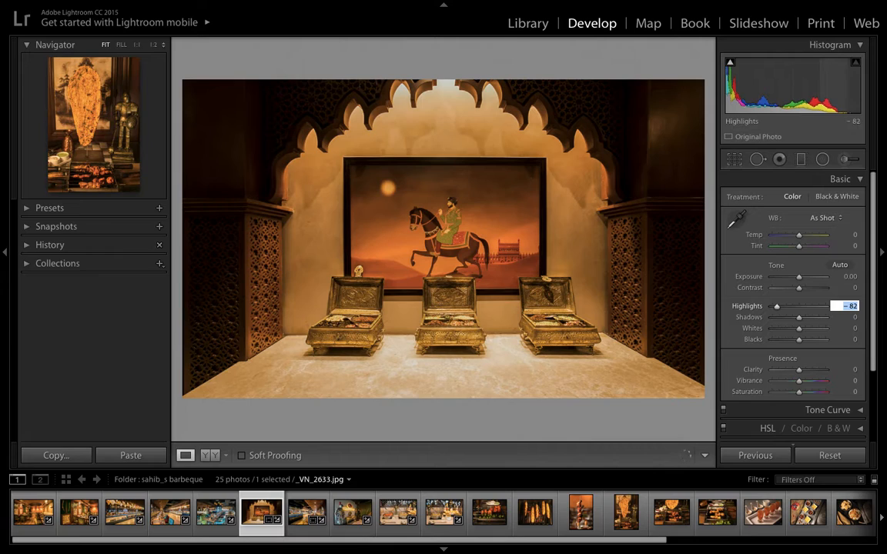
left_click_drag(776, 305, 779, 304)
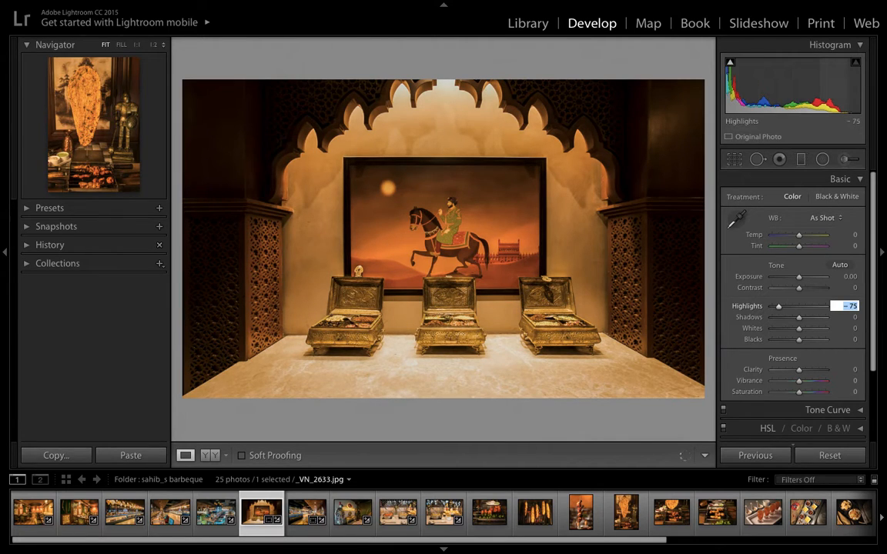
mouse_move(798, 317)
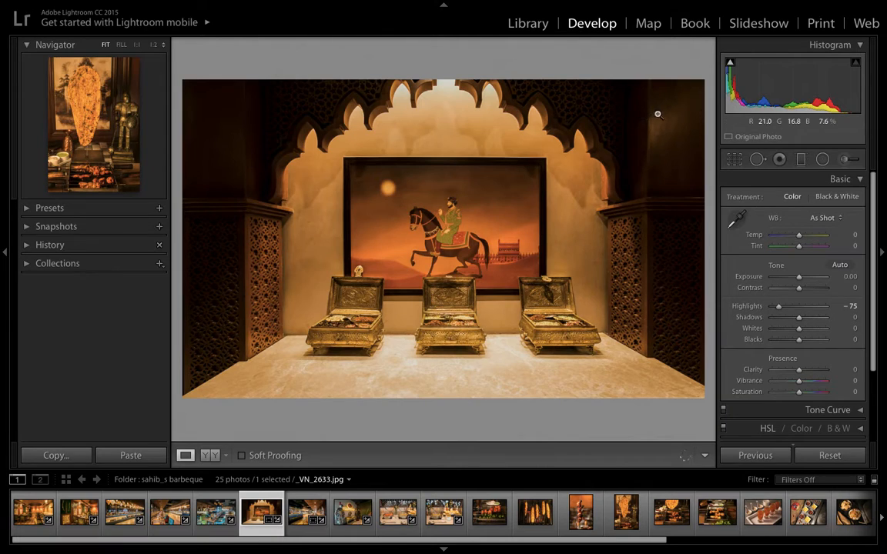
mouse_move(224, 106)
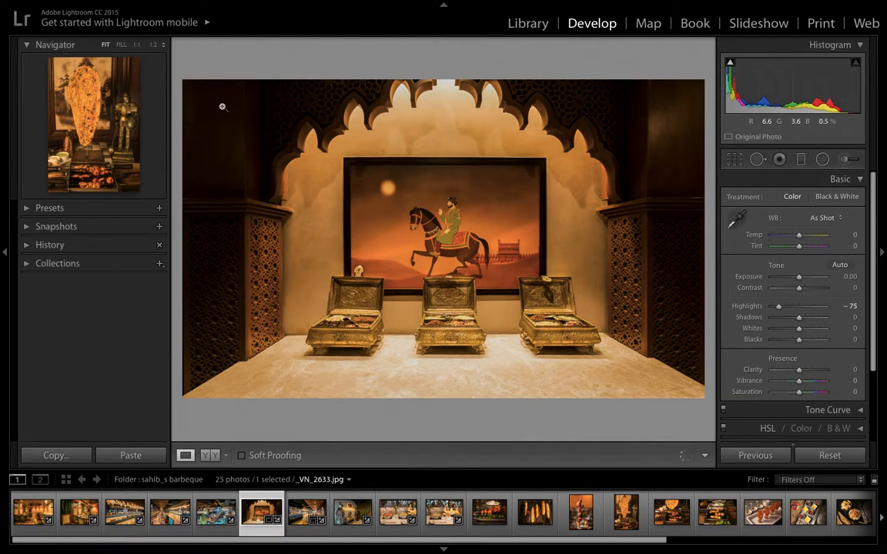
mouse_move(600, 105)
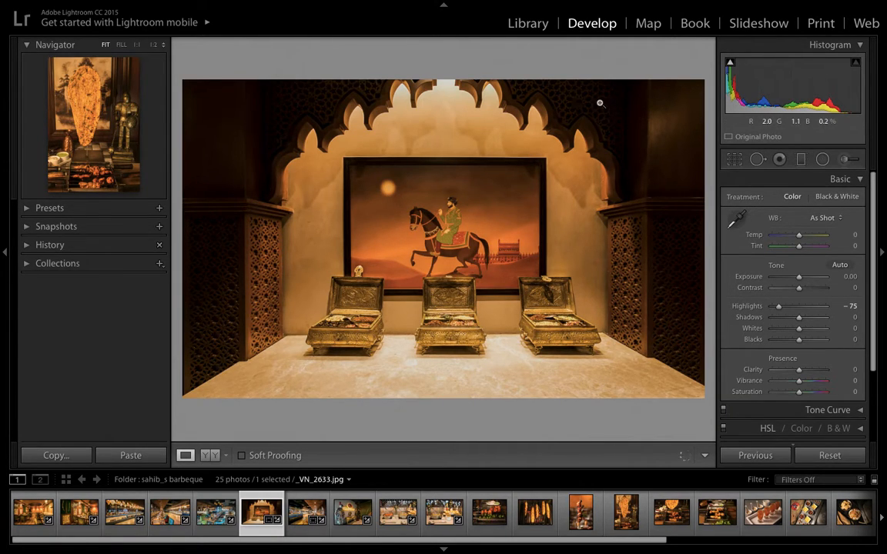
mouse_move(594, 102)
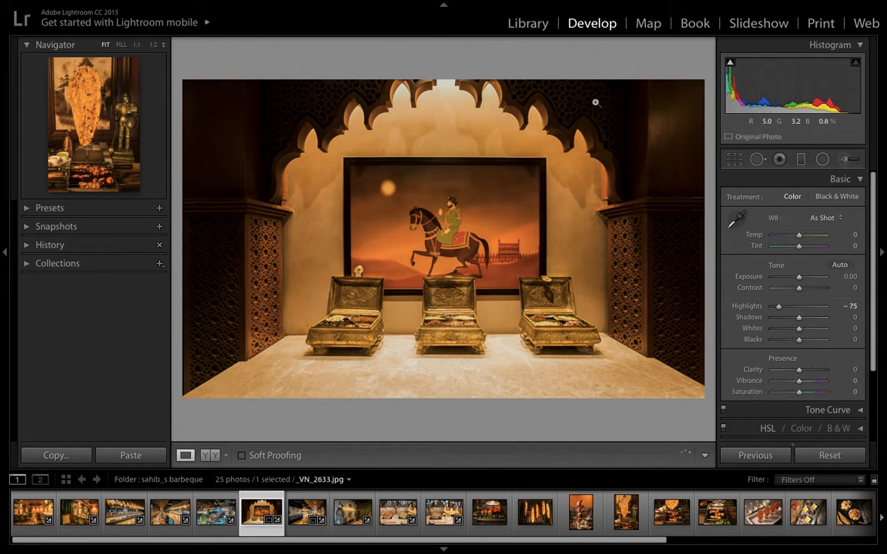
mouse_move(289, 104)
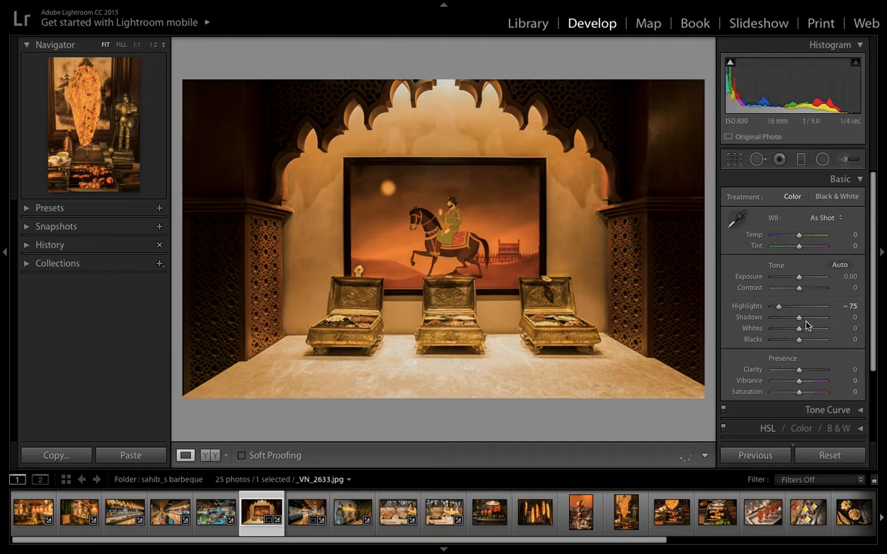
Raise Shadows, trying higher values before settling at +75
left_click_drag(777, 318, 816, 317)
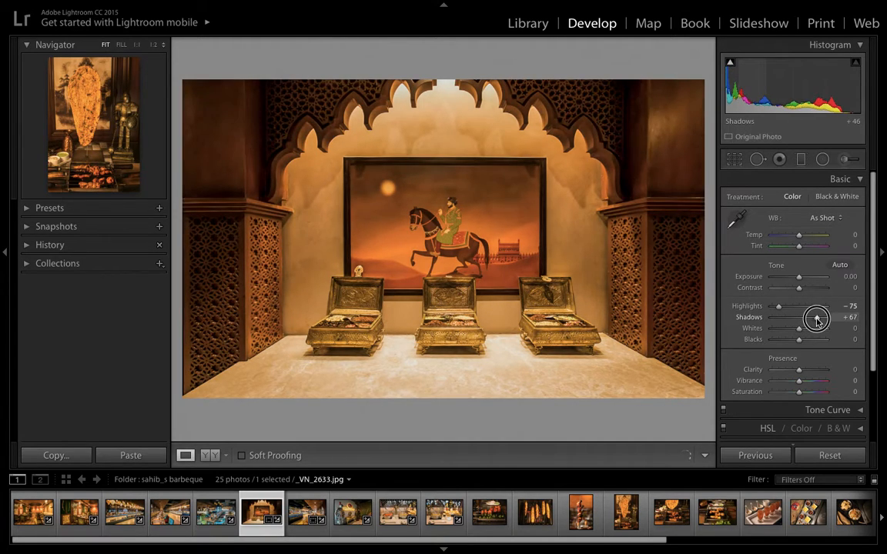
left_click_drag(798, 318, 816, 317)
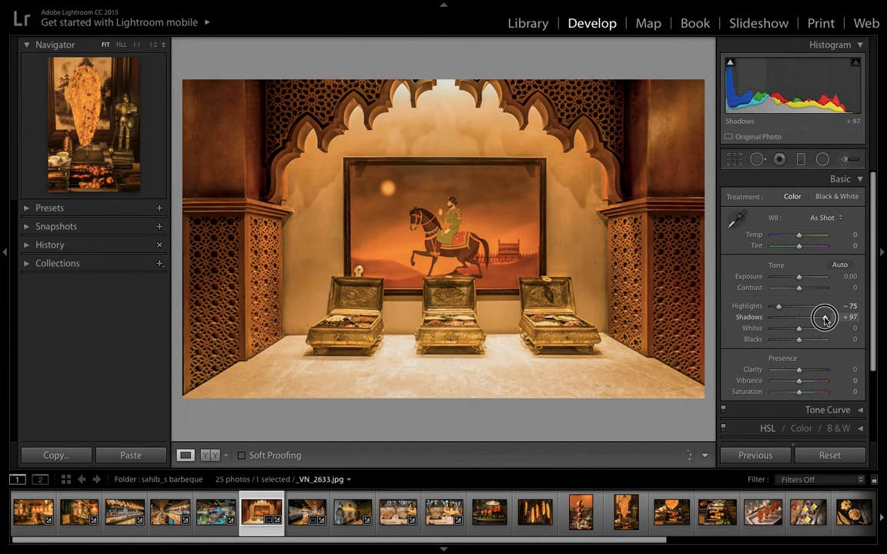
left_click_drag(798, 317, 802, 318)
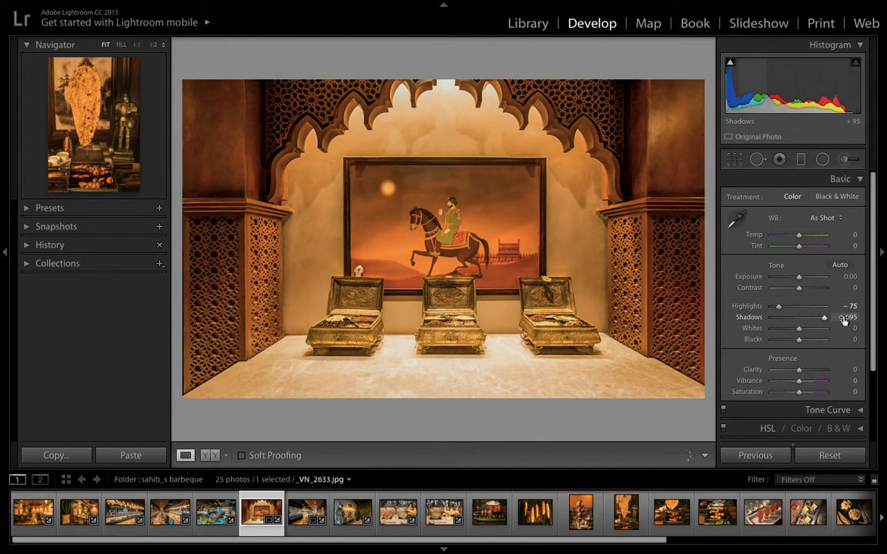
left_click_drag(828, 317, 824, 317)
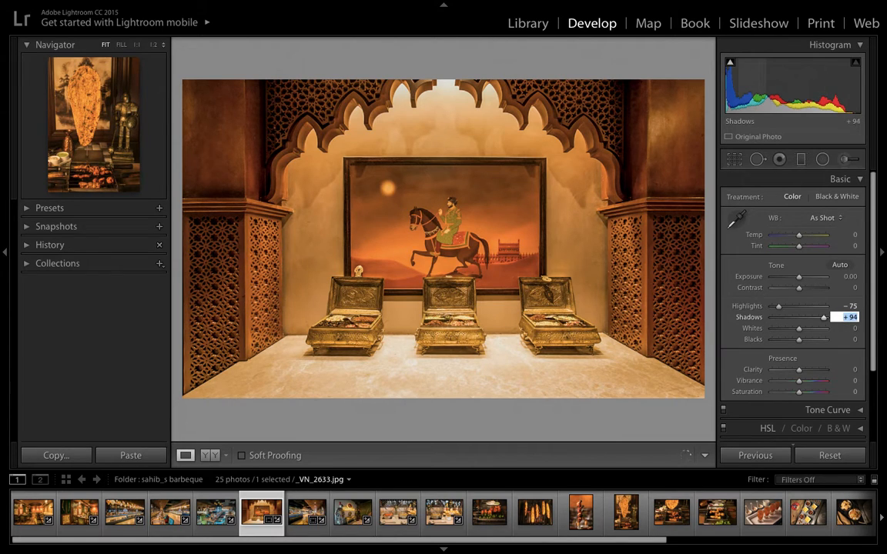
left_click_drag(816, 317, 798, 317)
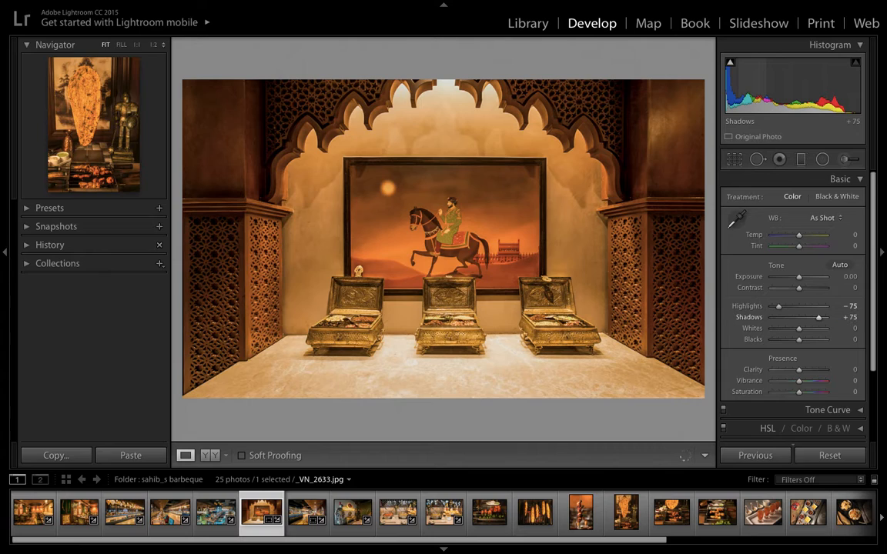
mouse_move(668, 326)
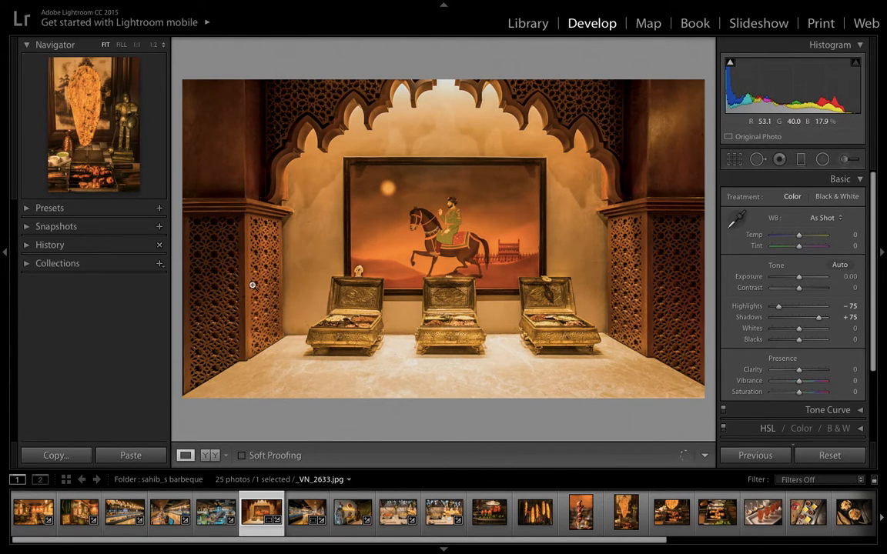
mouse_move(748, 351)
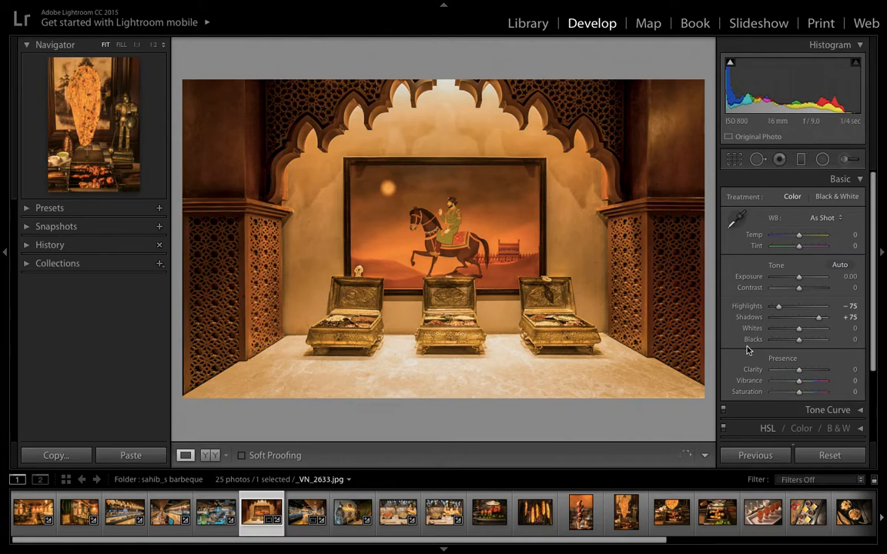